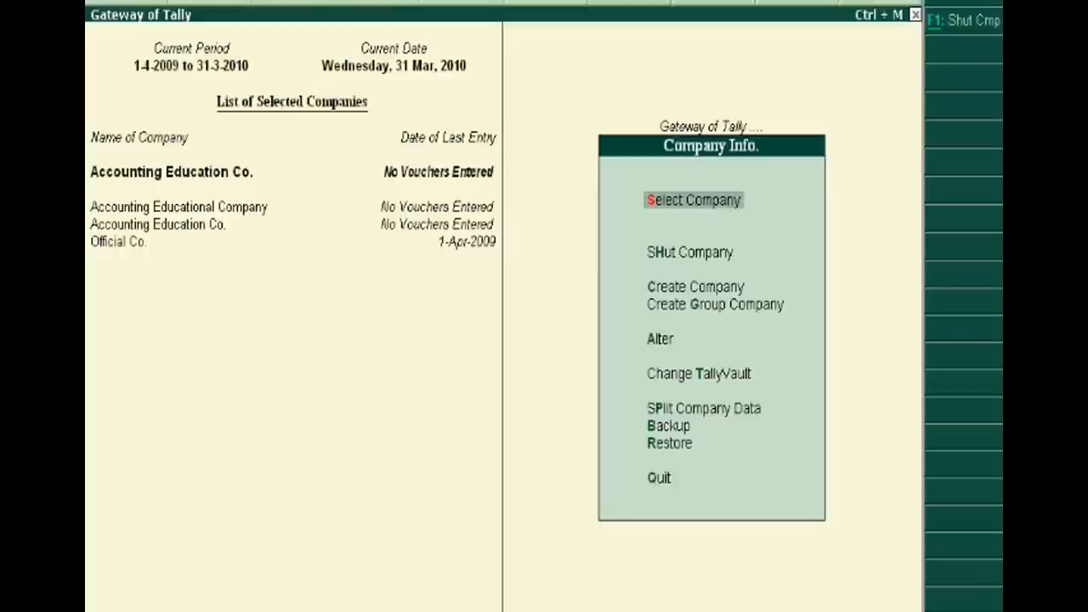
mouse_move(204, 224)
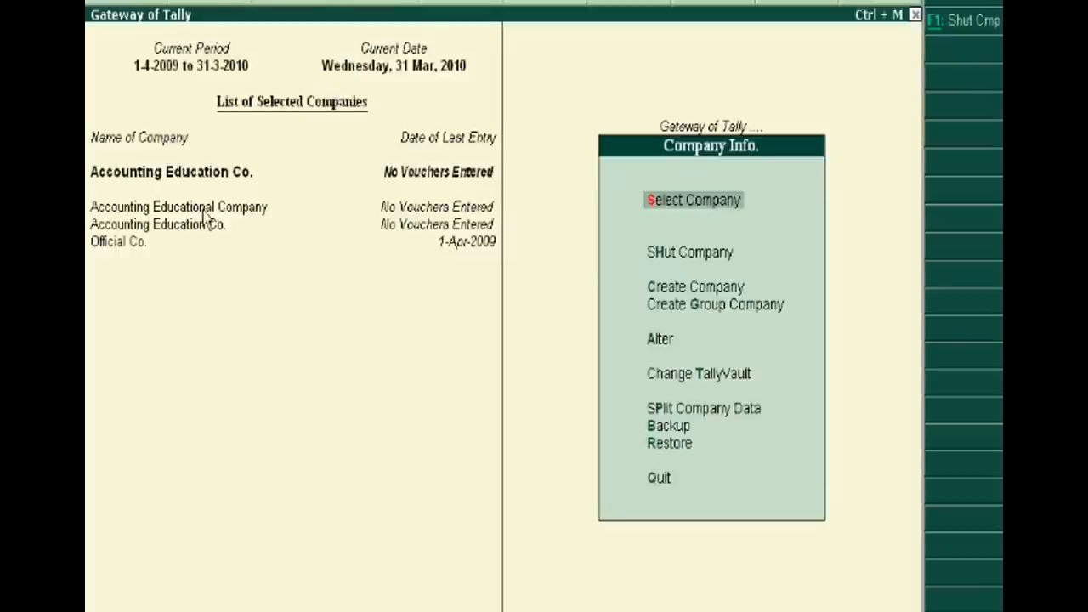
mouse_move(321, 326)
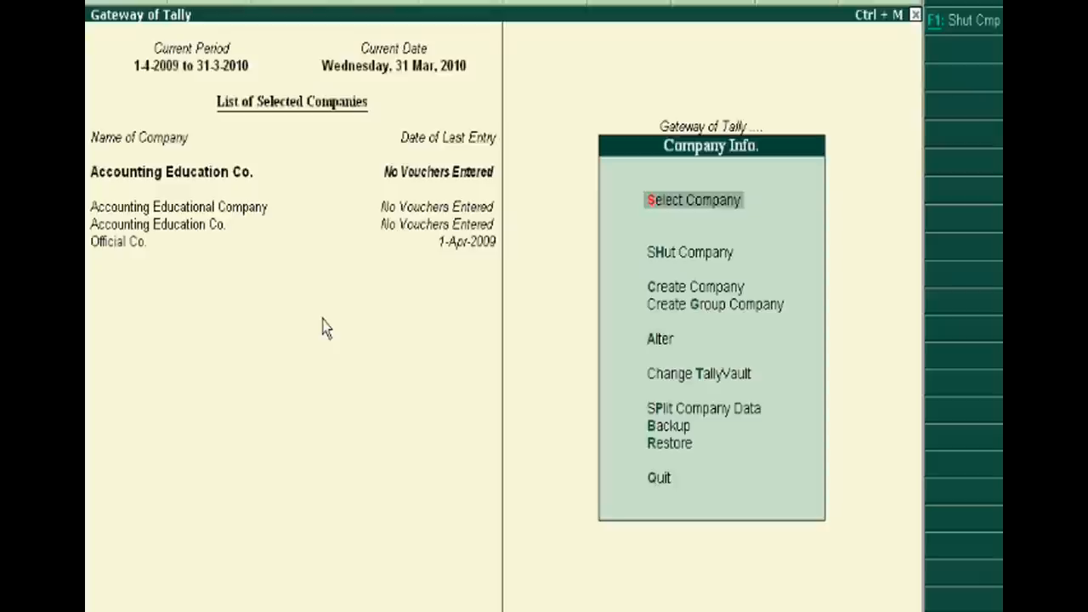
mouse_move(720, 208)
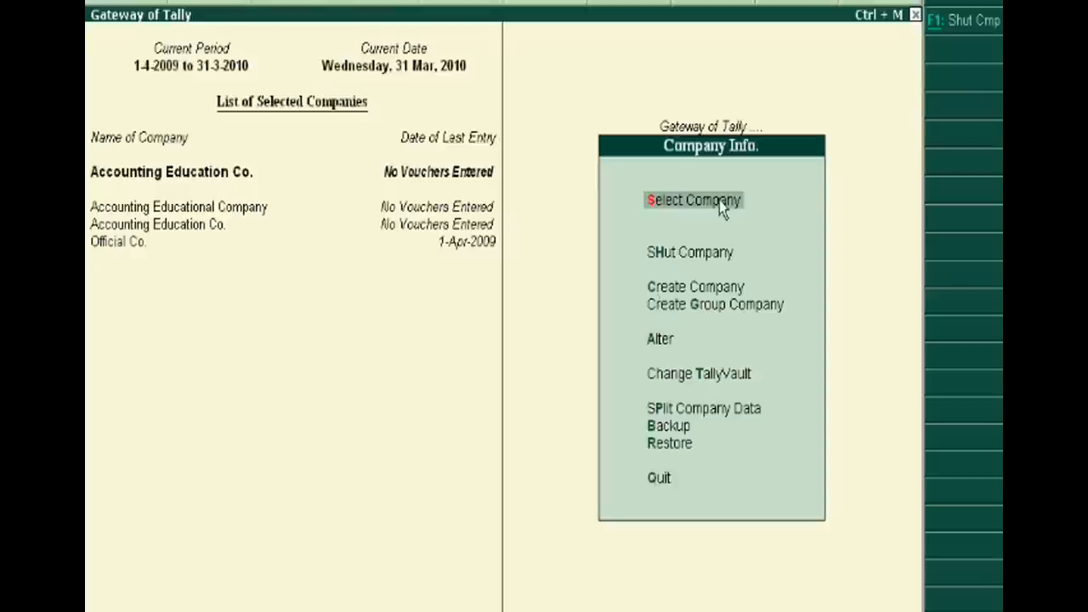
Step: Make Accounting Educational Company the active company from the List of Selected Companies
click(694, 201)
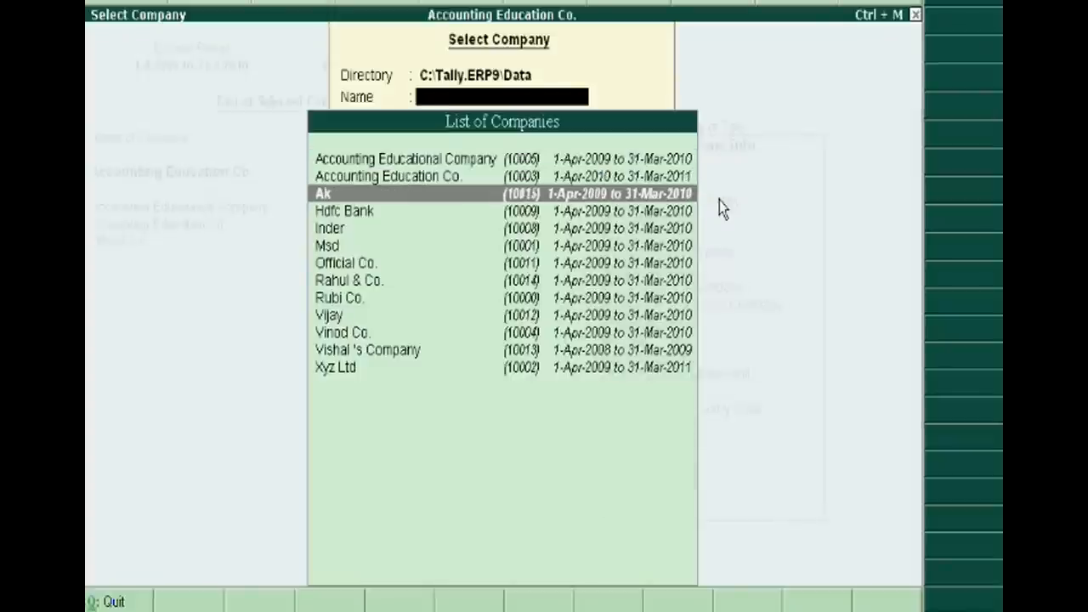
key(Down)
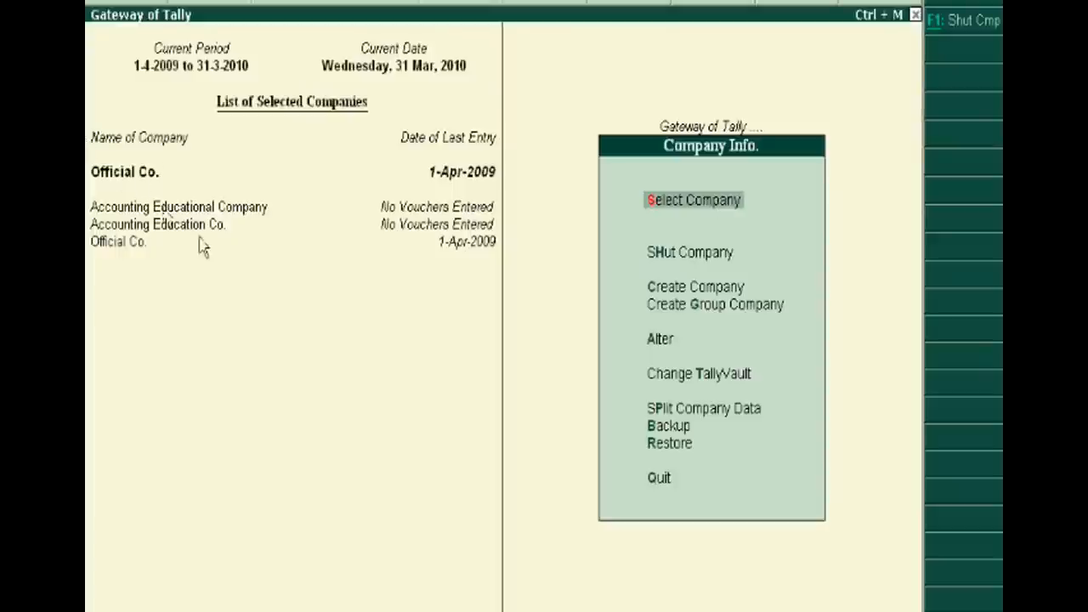
mouse_move(223, 238)
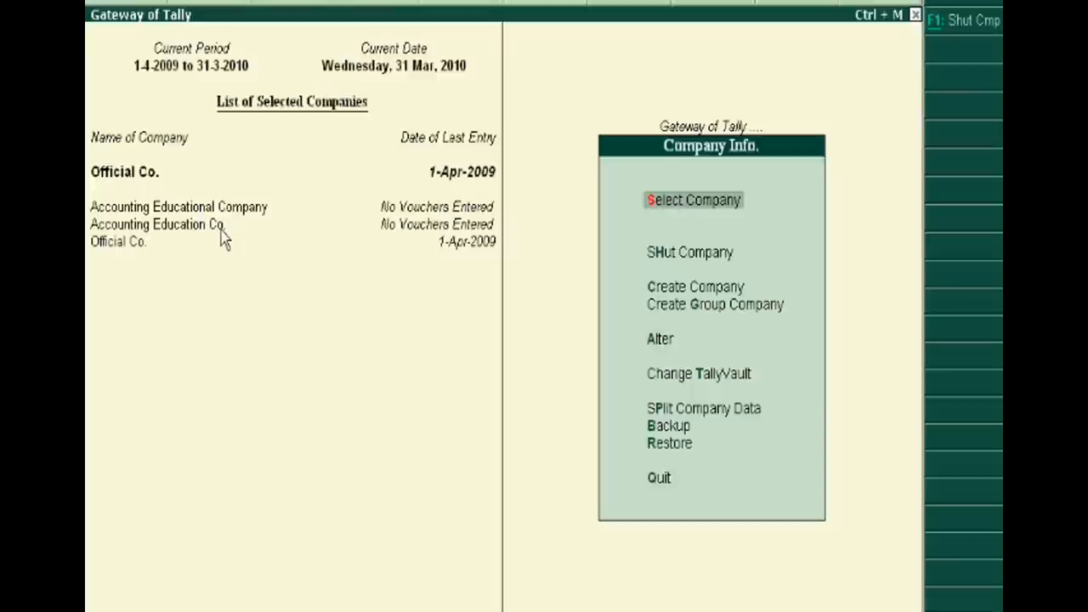
click(693, 199)
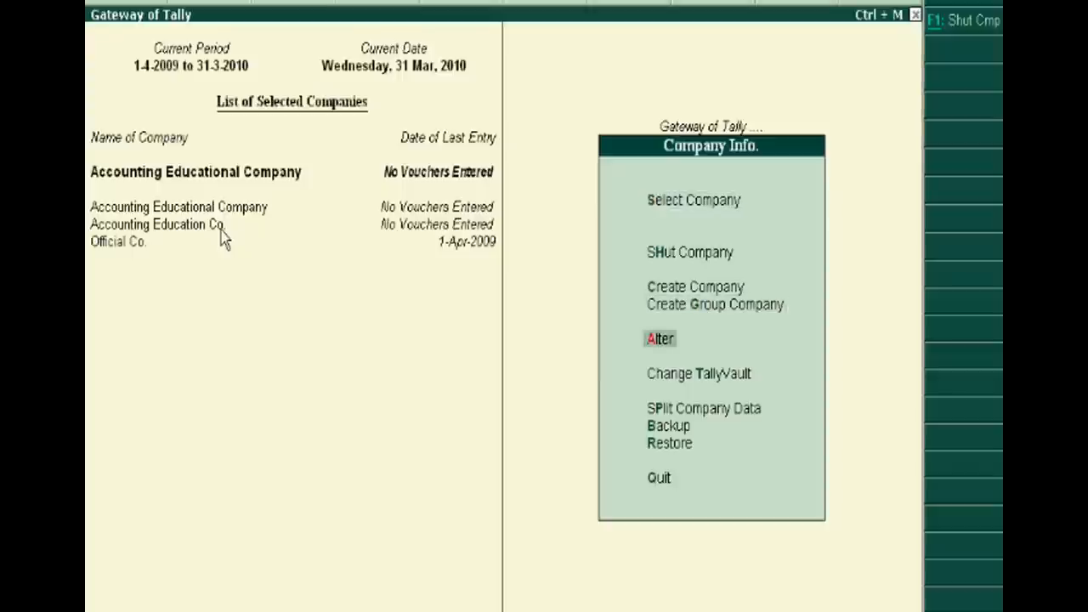
Step: Delete Accounting Educational Company via Company Alteration, confirming both Delete? and Are you sure? prompts
click(659, 338)
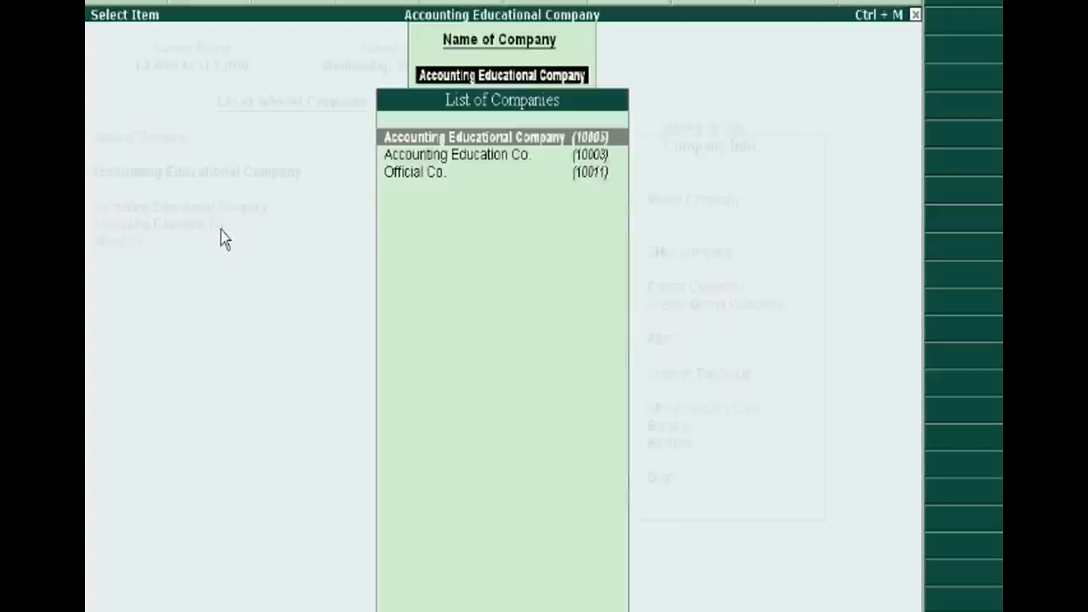
click(497, 137)
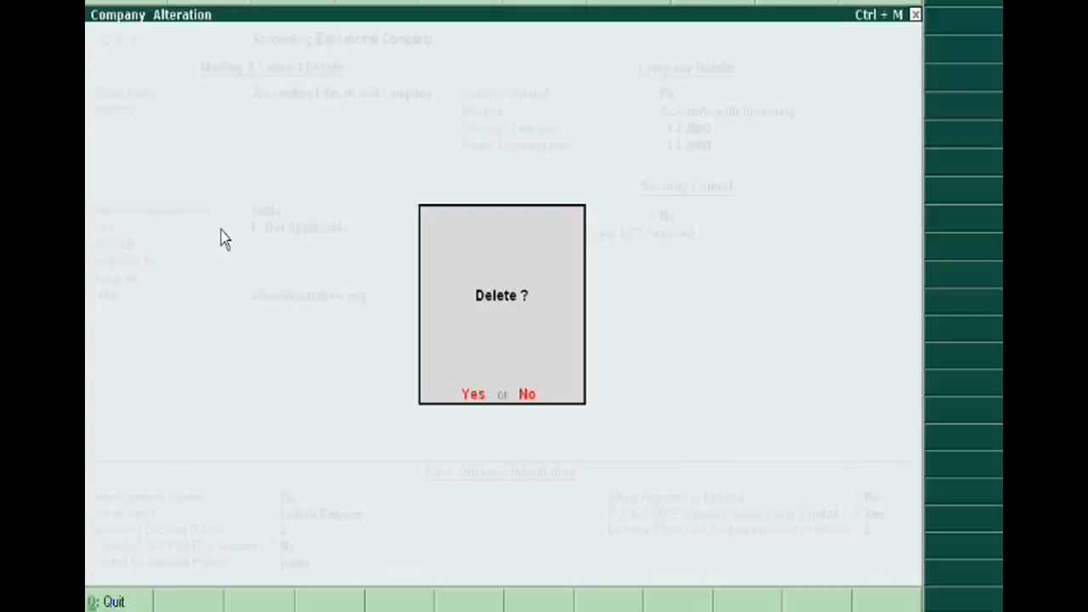
click(472, 394)
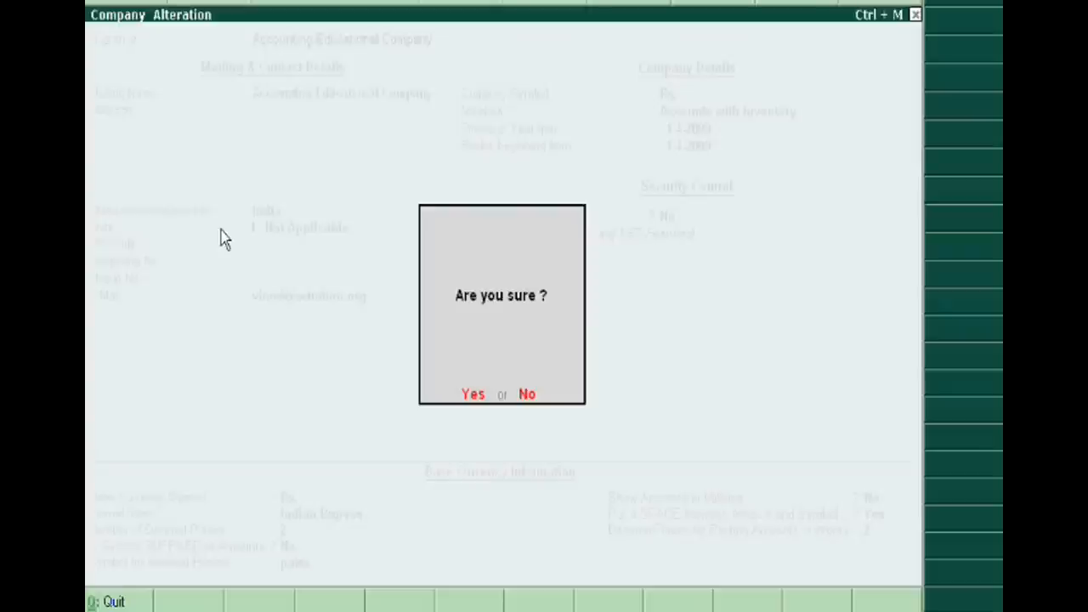
click(473, 394)
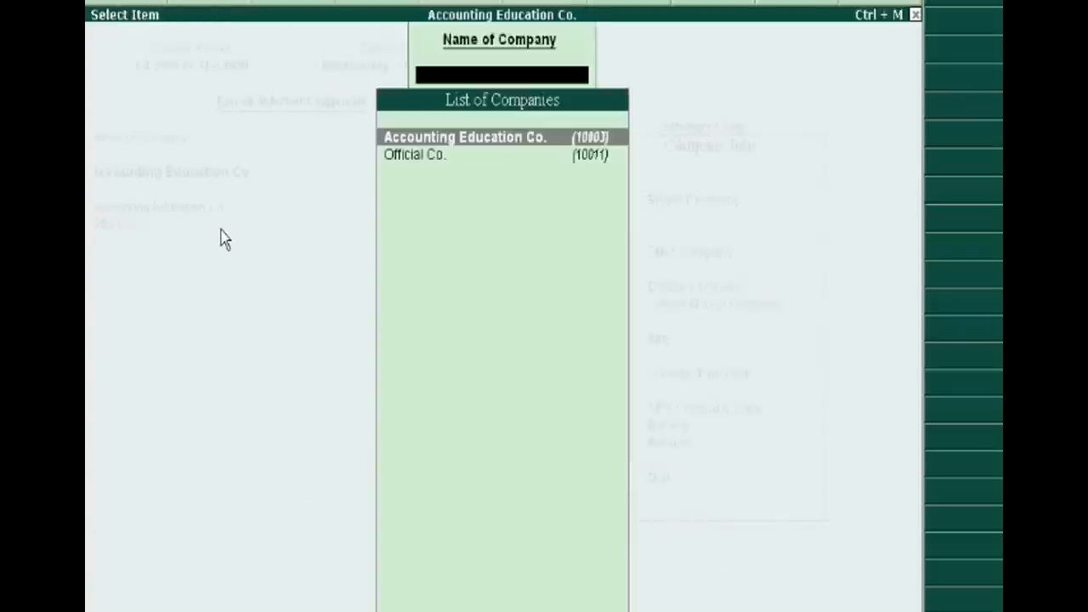
Step: Back out of the company list to the Gateway with Accounting Education Co. active
click(466, 136)
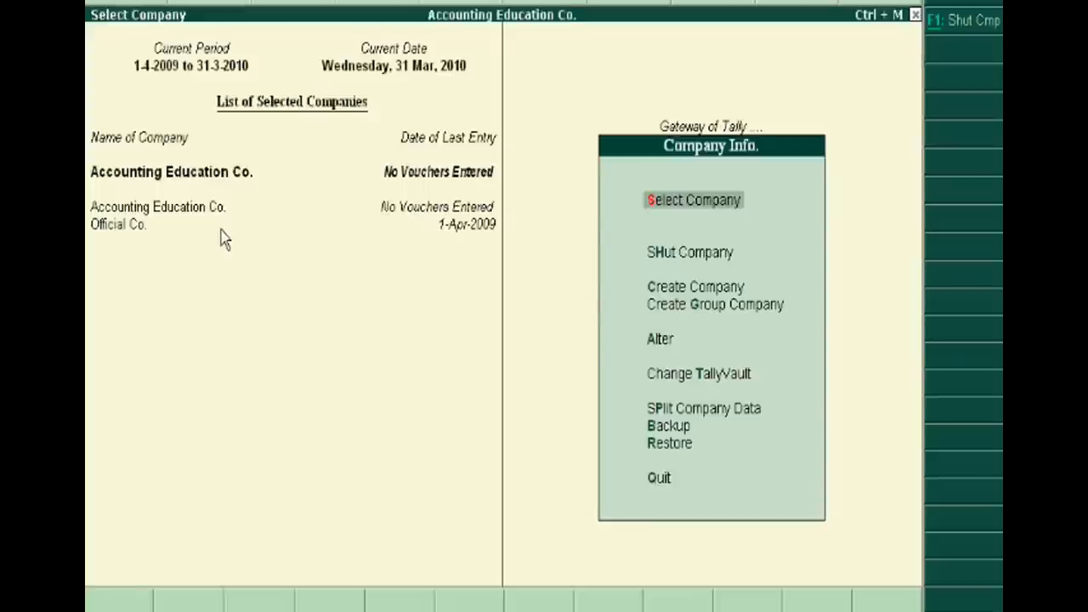
click(692, 199)
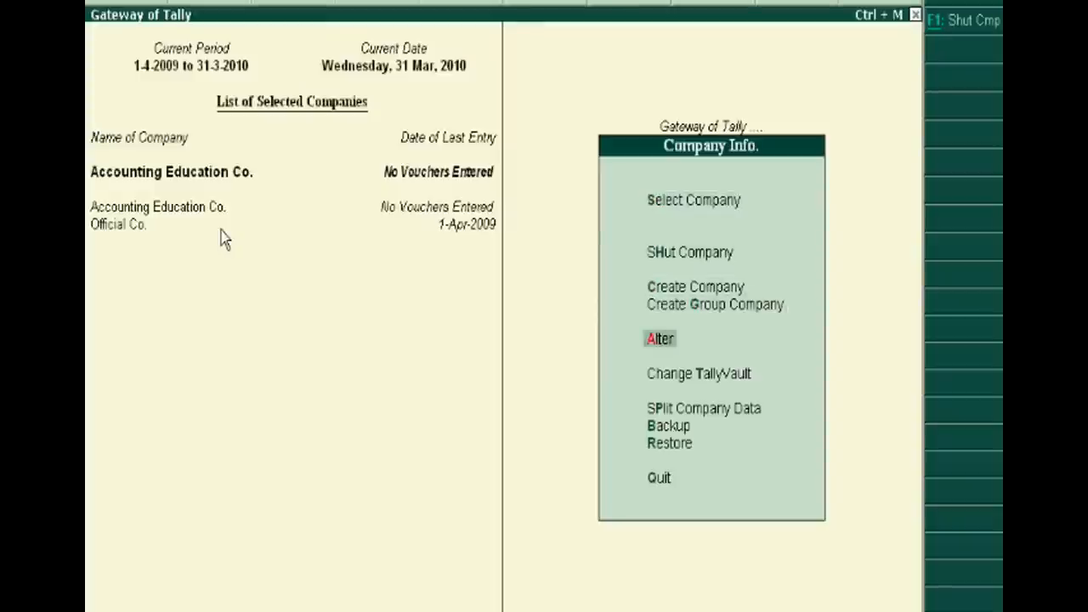
Step: Delete Accounting Education Co. via Company Alteration with Alt+D, leaving only Official Co
click(660, 338)
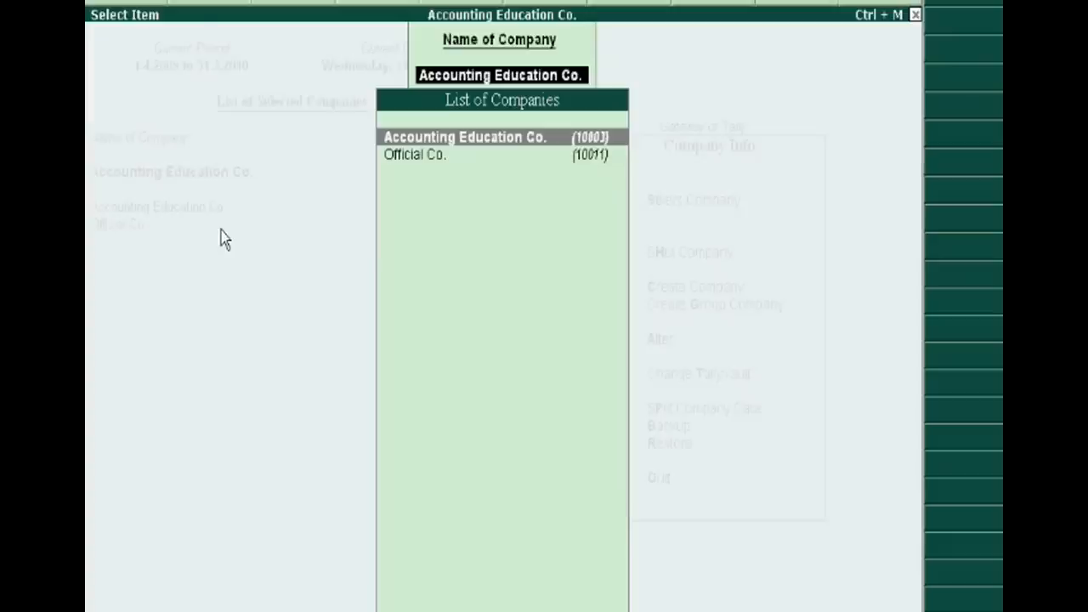
click(466, 136)
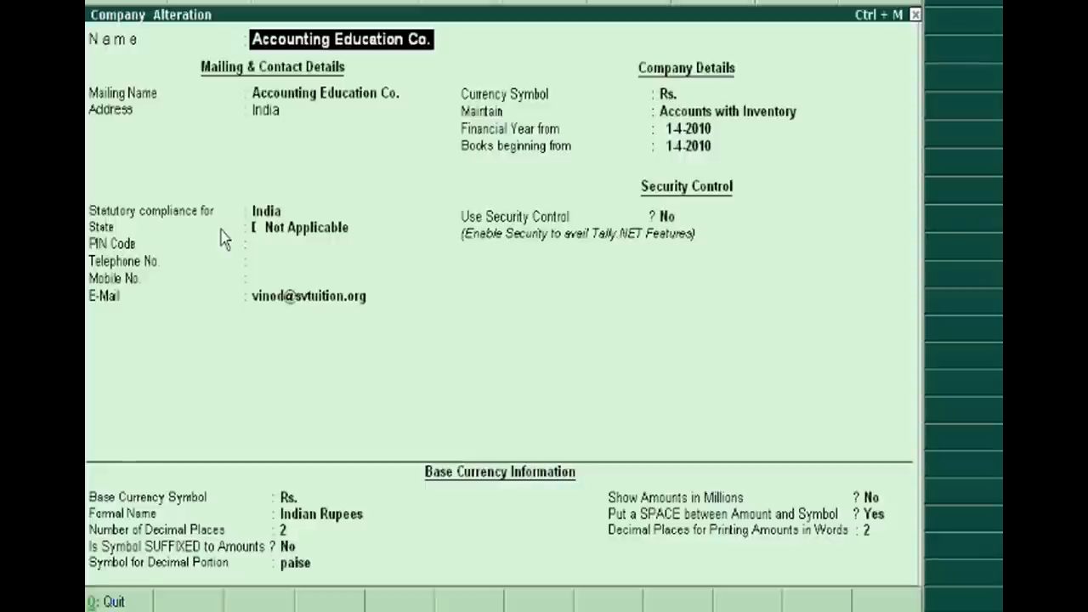
key(Alt+D)
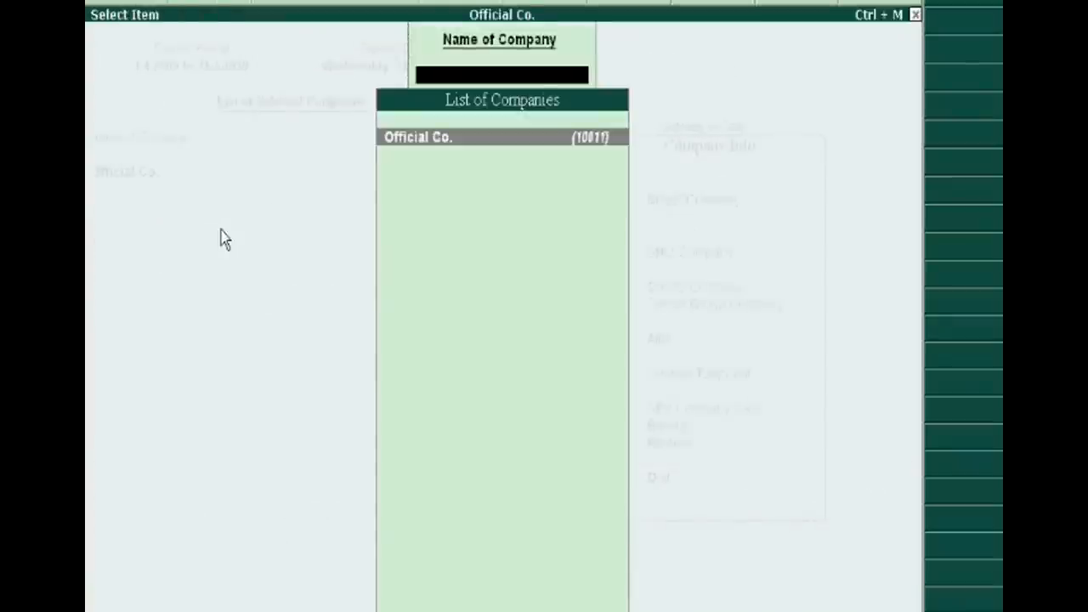
Step: Return to the Gateway and bring up the full list of companies on disk
click(418, 136)
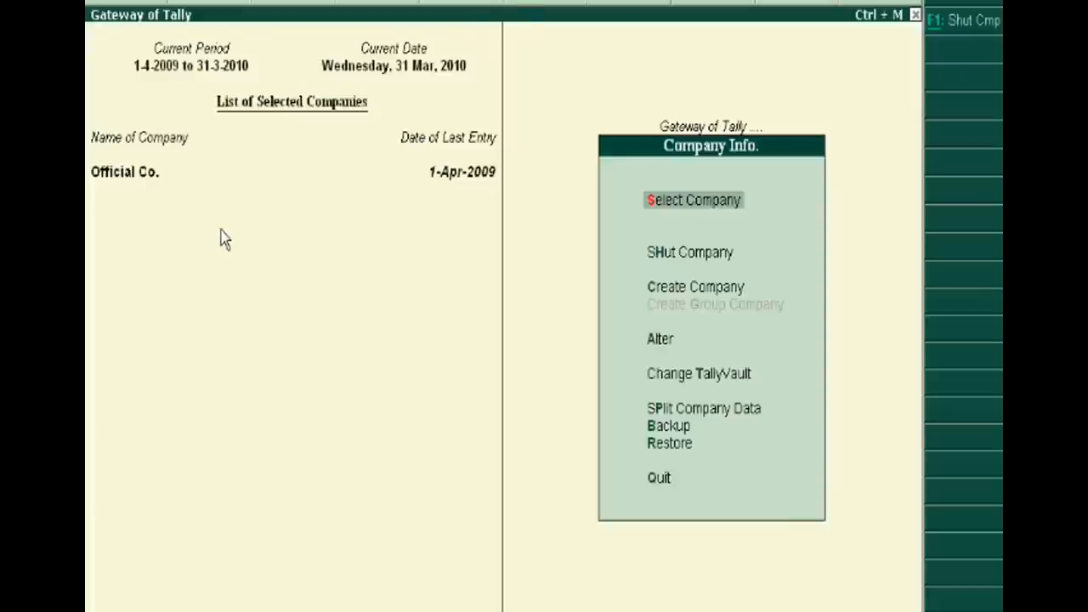
click(693, 201)
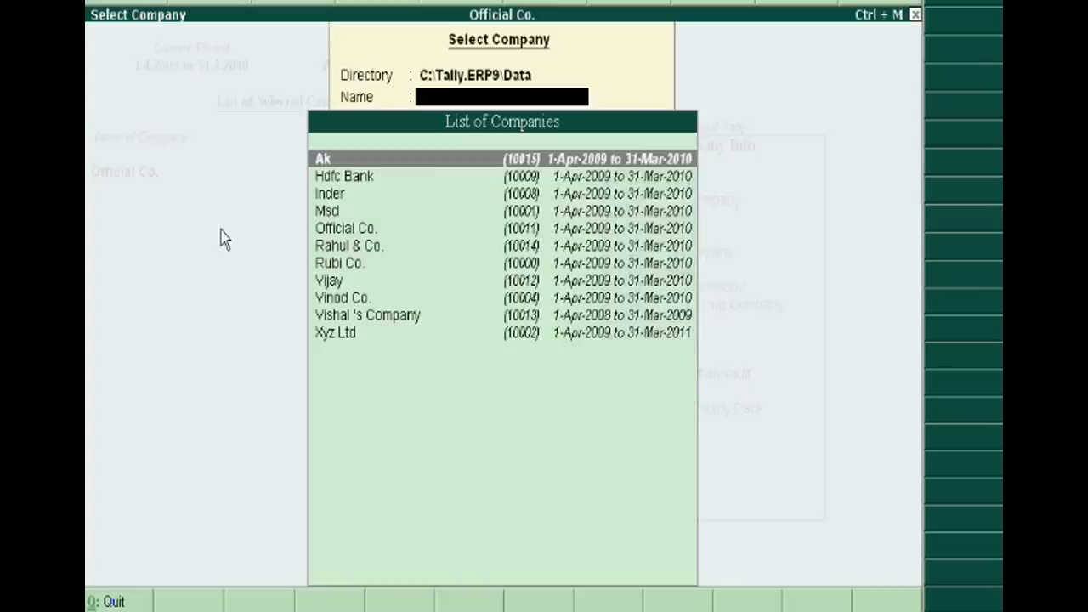